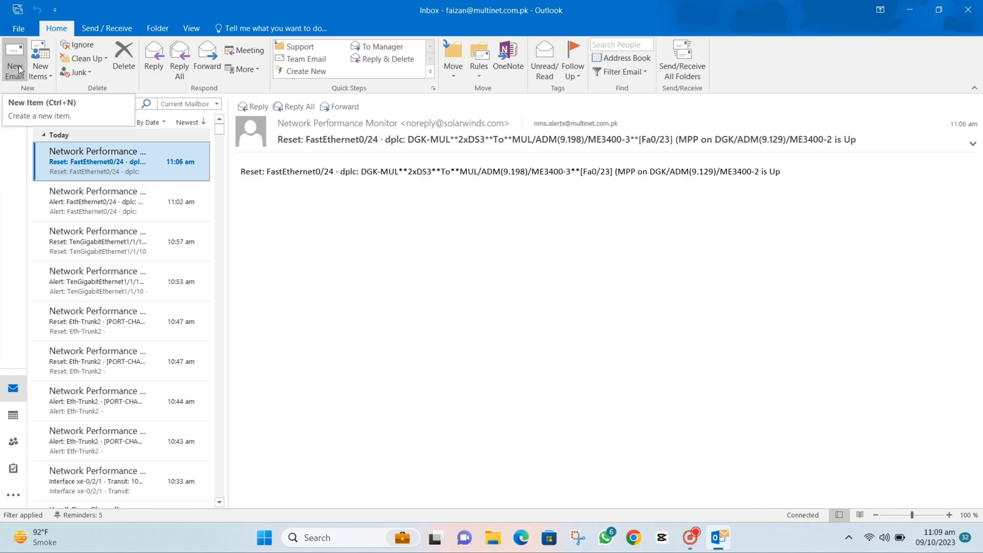
mouse_move(21, 43)
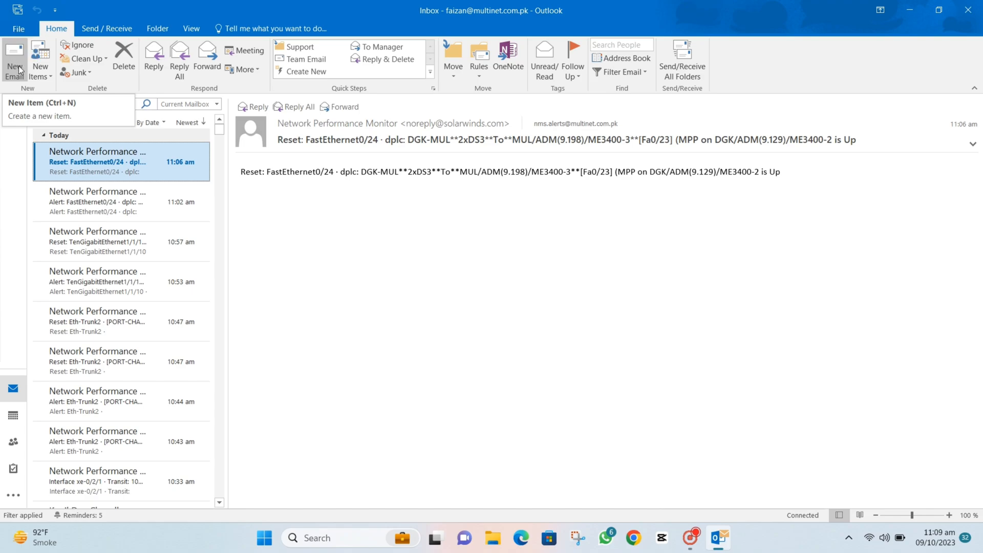
- Reach the Archive settings from File via the Mailbox Cleanup tools
left_click(20, 28)
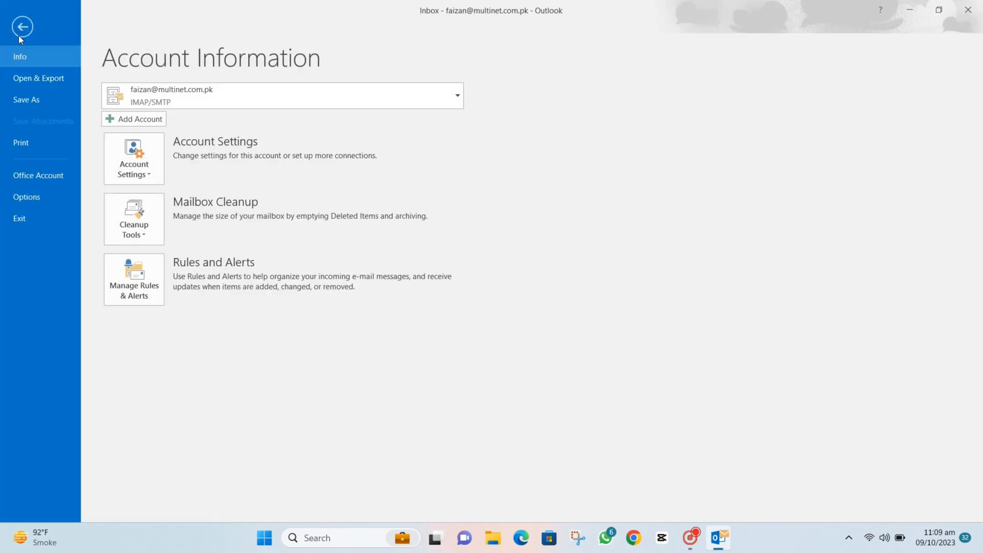
left_click(134, 218)
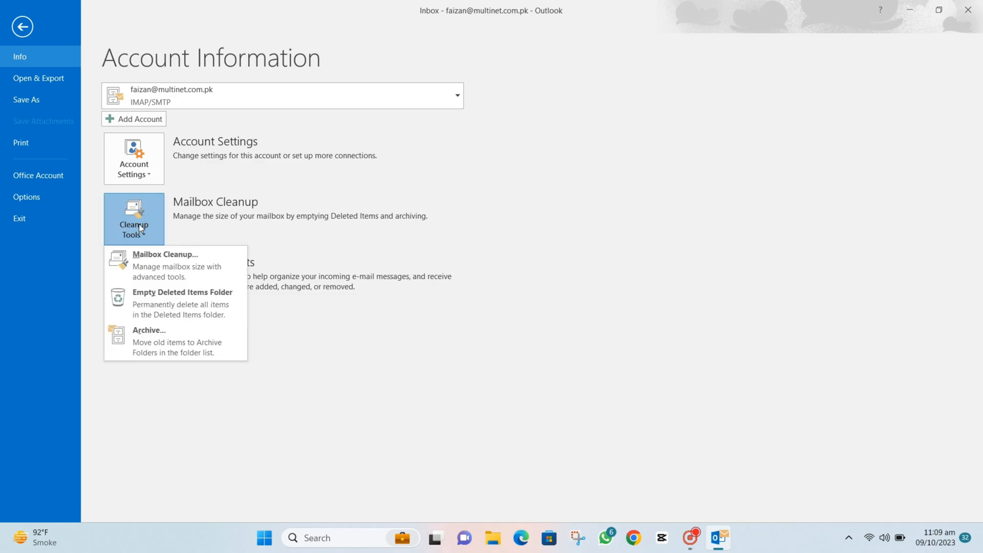
mouse_move(161, 342)
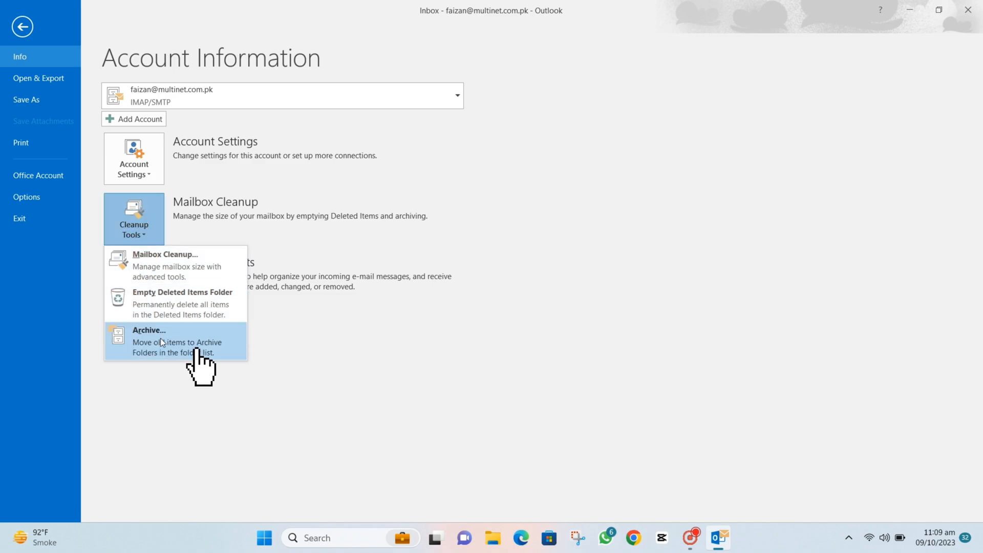
left_click(149, 330)
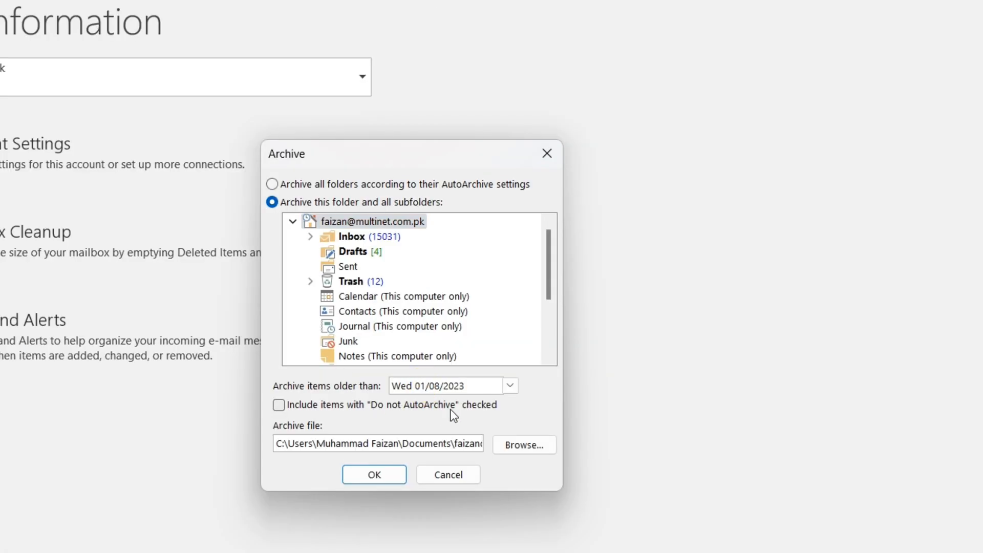
- Point the archive file to D:\New folder and start naming the new data file
left_click(524, 445)
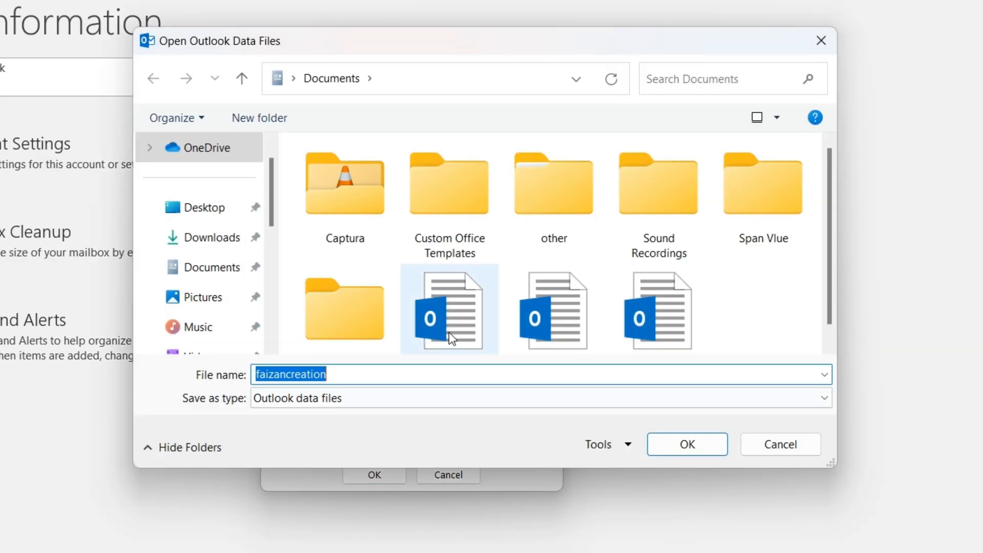
left_click(211, 298)
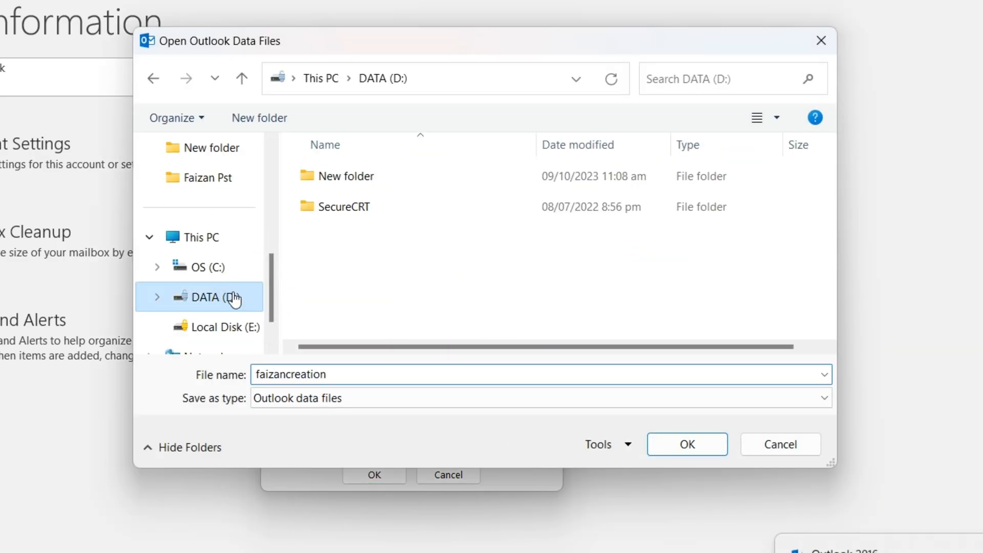
double_click(346, 176)
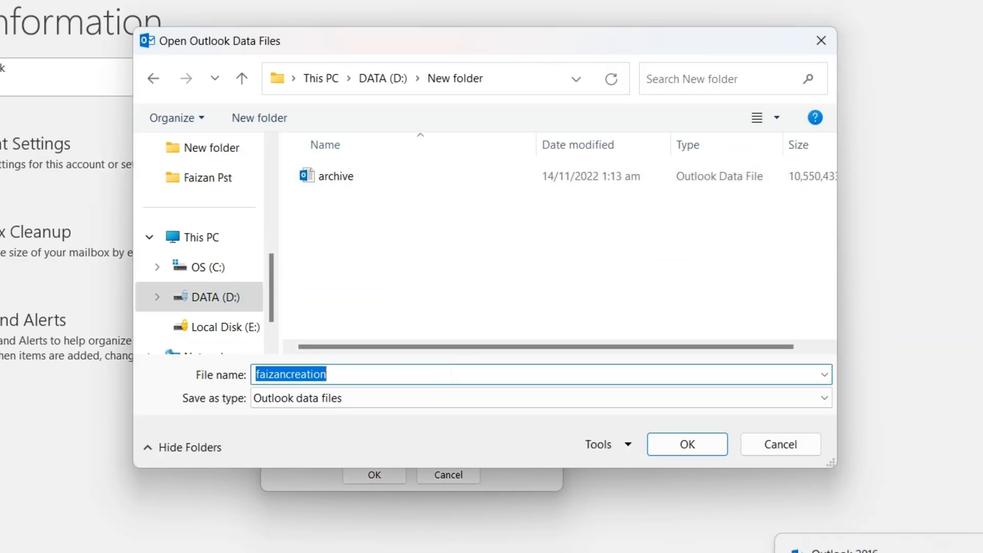
type("091020")
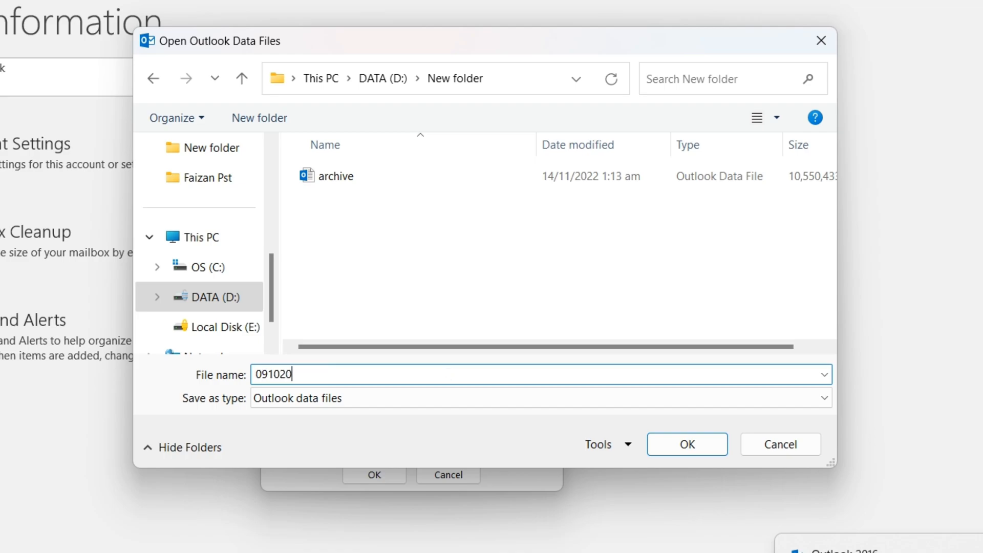
- Confirm D:\New folder\09102023.pst and archive items older than 01/08/2023
left_click(687, 444)
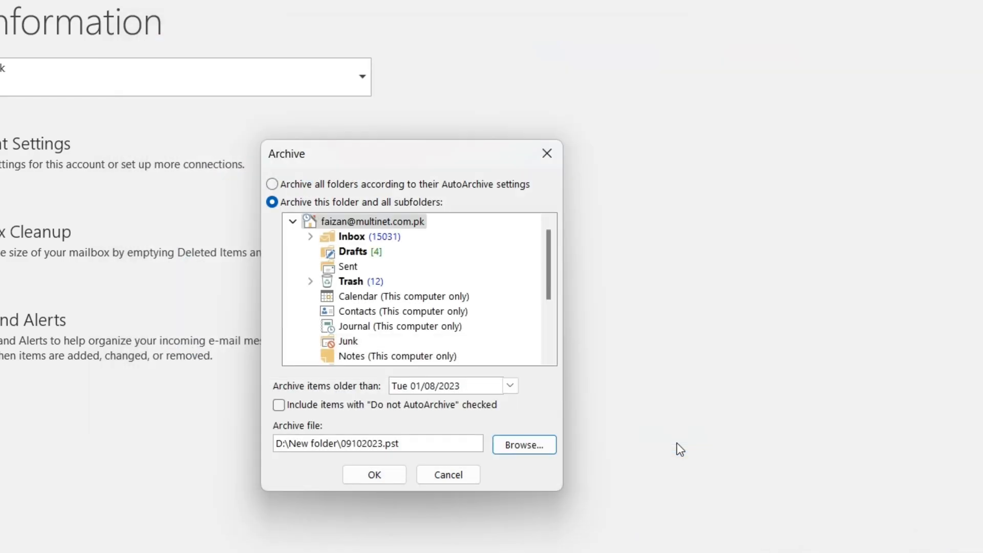
left_click(373, 475)
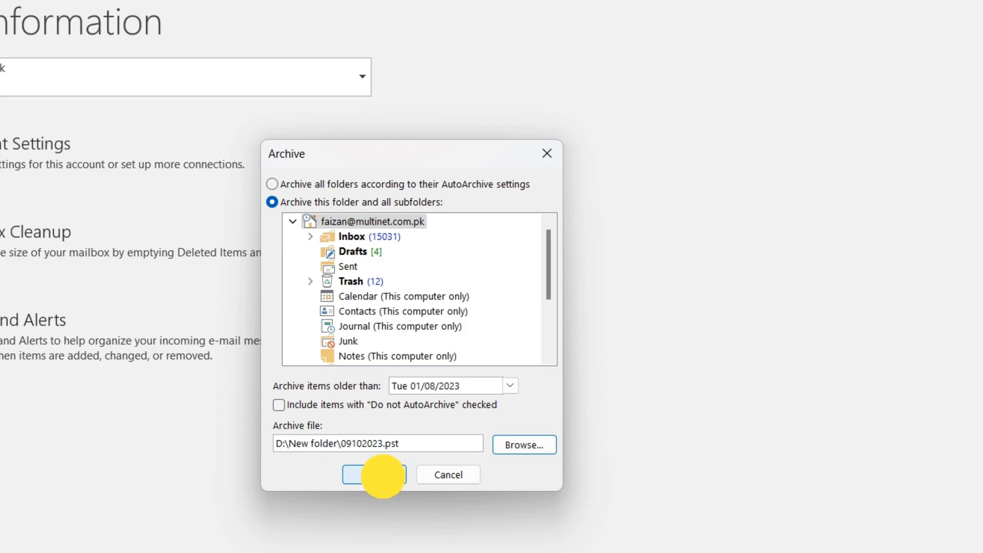
left_click(373, 474)
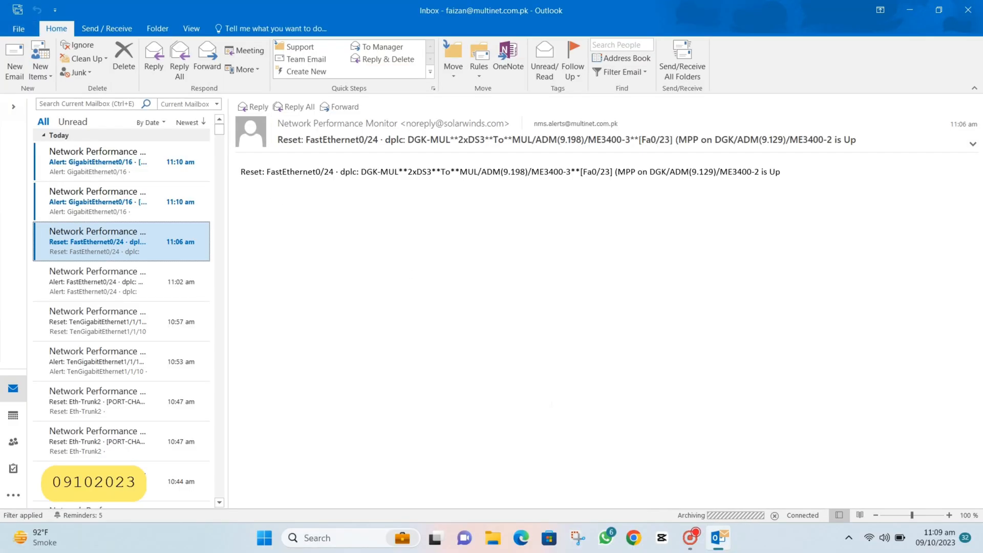